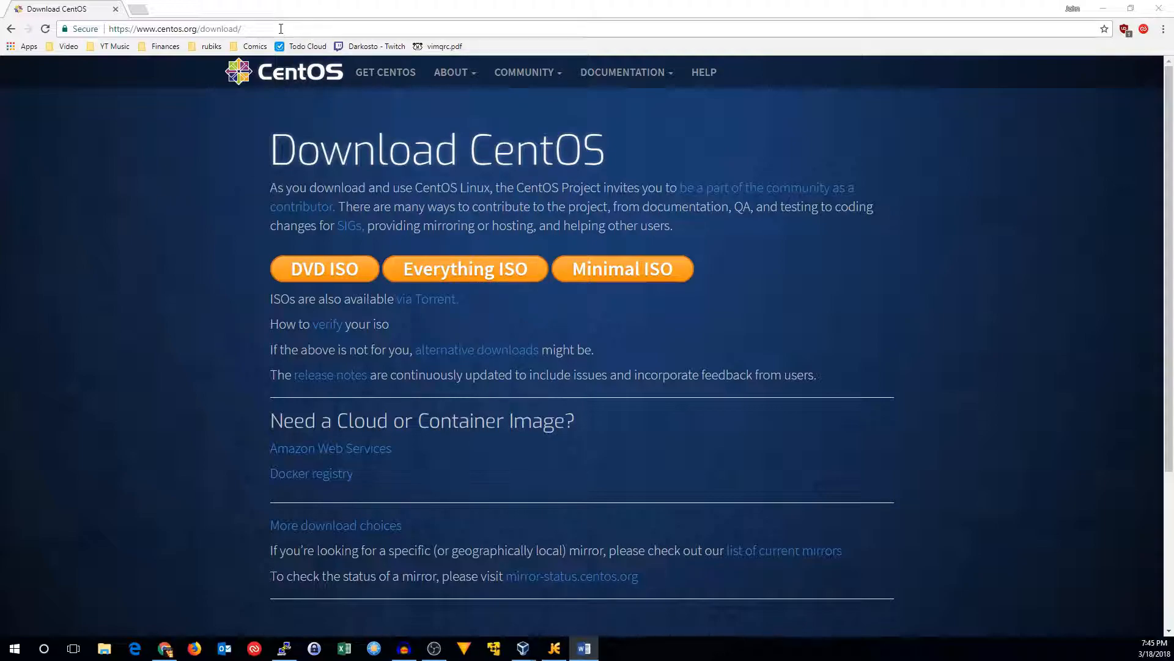
Leave the Chrome CentOS download page and bring up the PuTTY terminal session
left_click(174, 29)
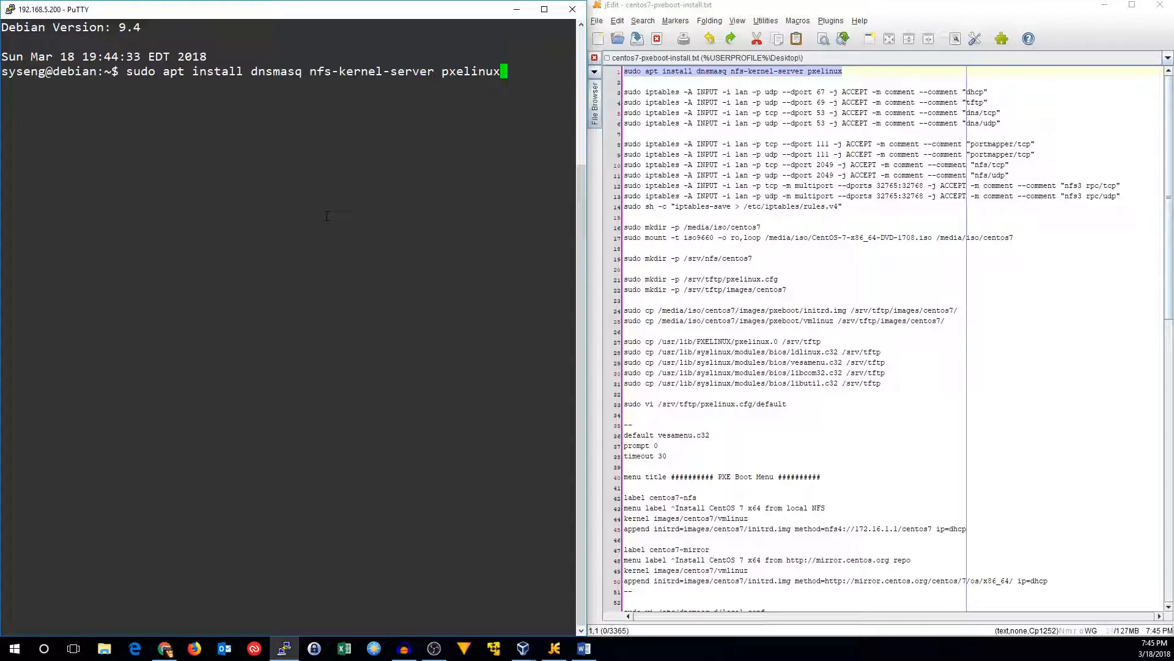
Install dnsmasq, nfs-kernel-server and pxelinux, then add the DHCP, TFTP, DNS, portmapper and NFS iptables ACCEPT rules
key("Return")
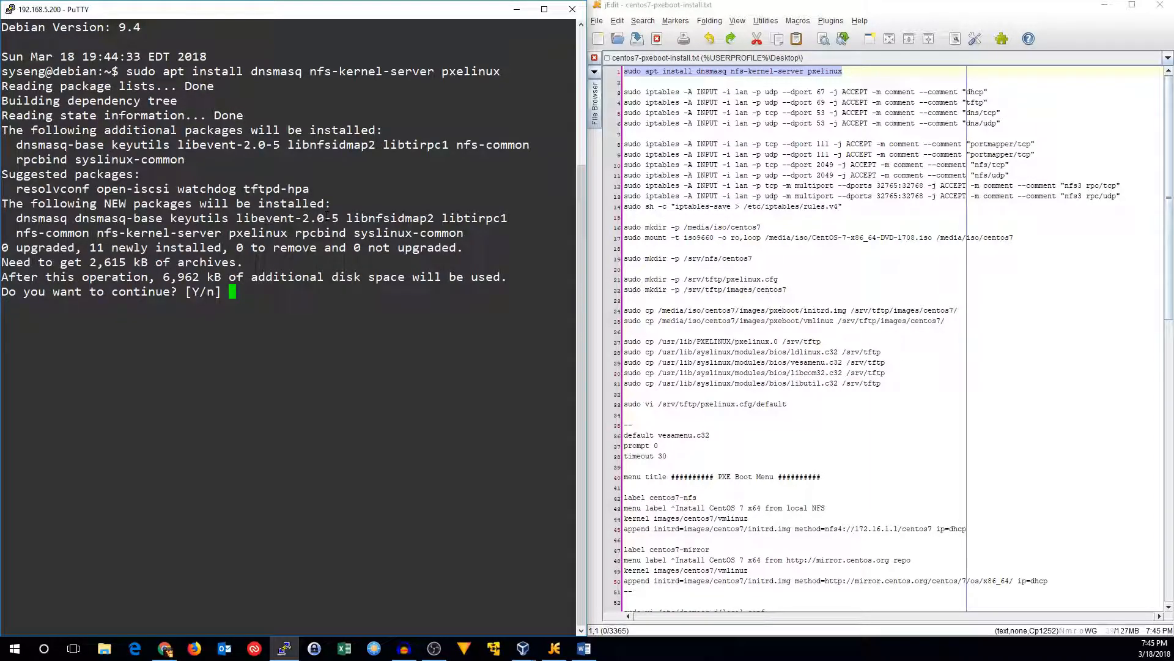
type("Y")
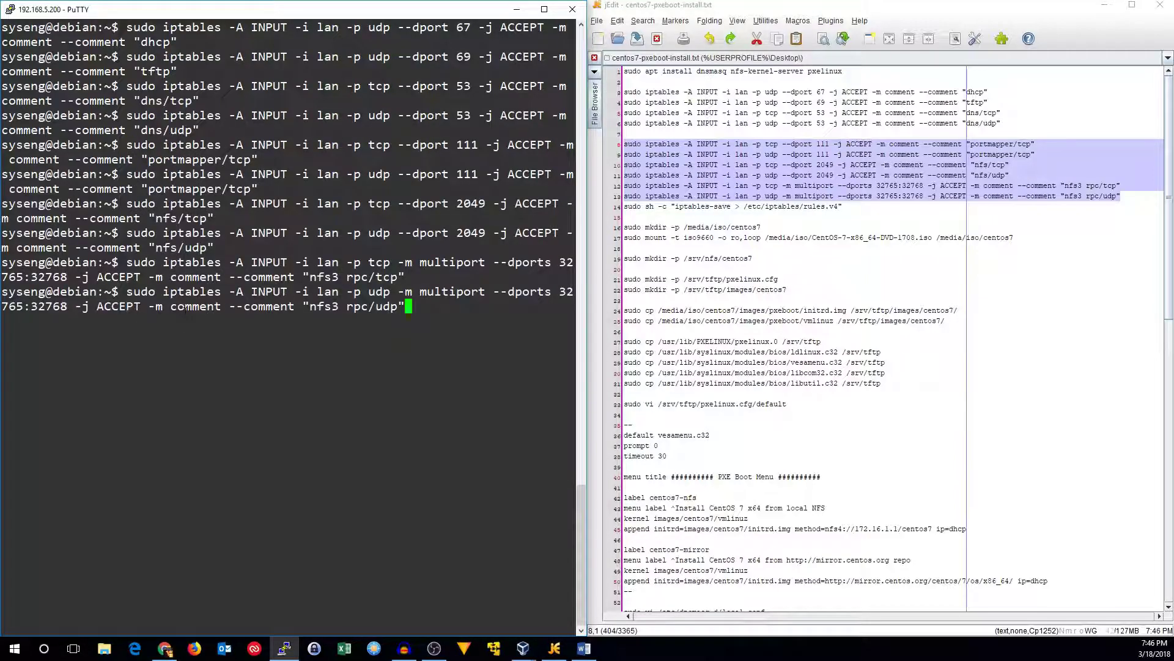
key("Return")
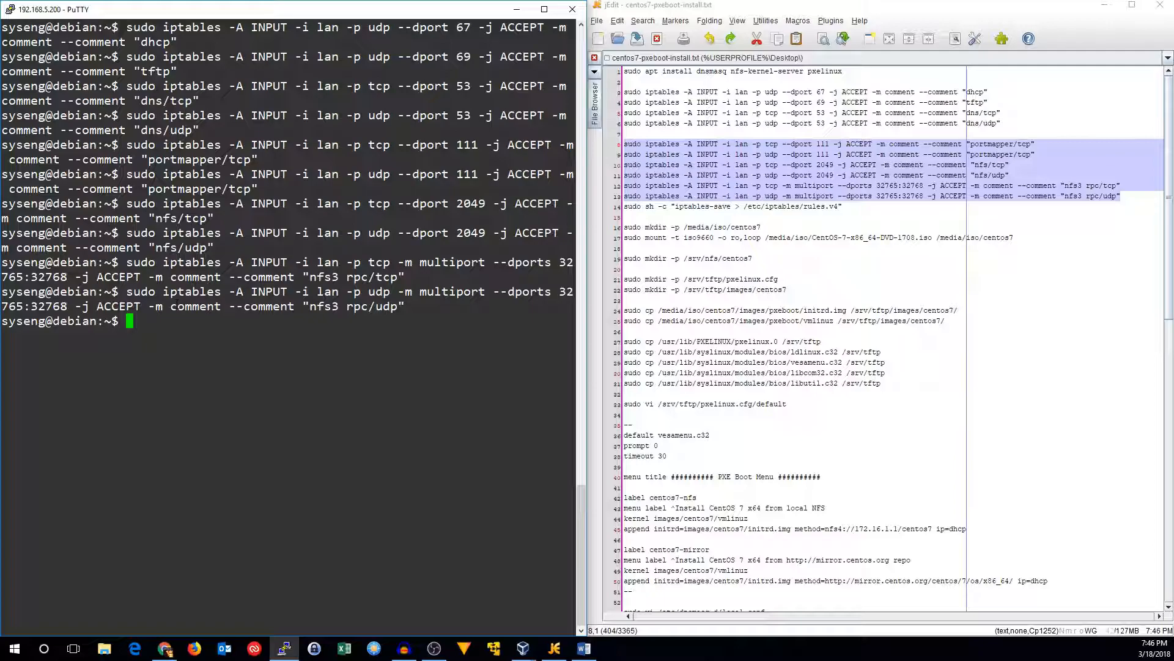
mouse_move(242, 397)
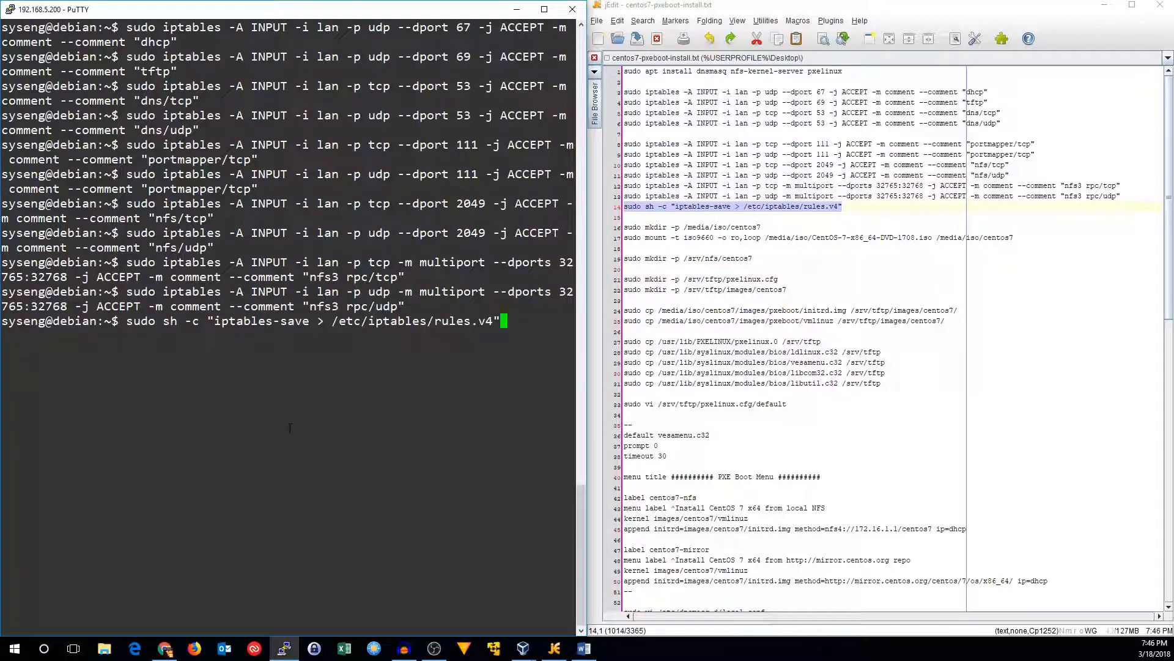
Save iptables rules to rules.v4, mount the CentOS 7 ISO, and create /srv/nfs/centos7
key("Return")
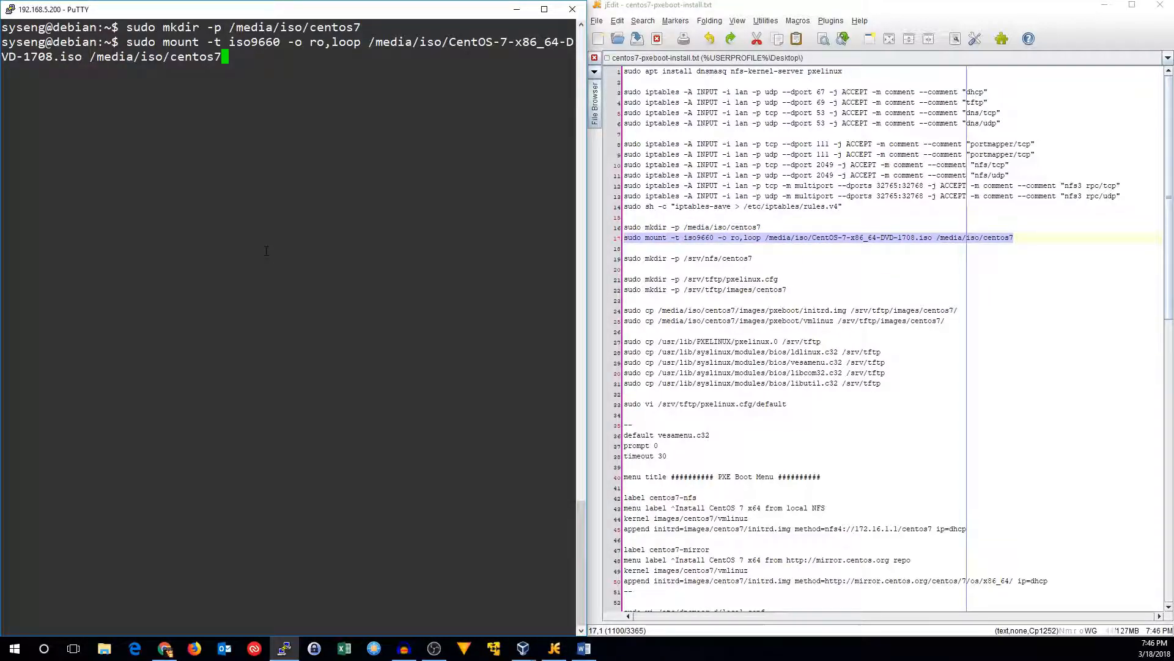
key("Return")
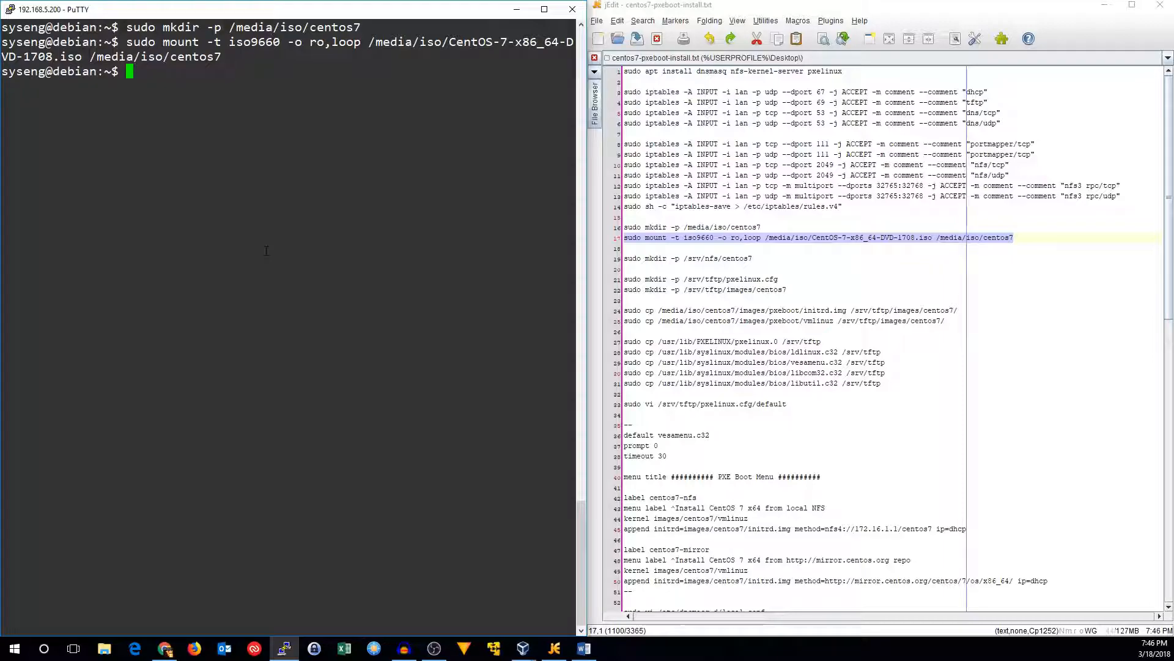
left_click(687, 258)
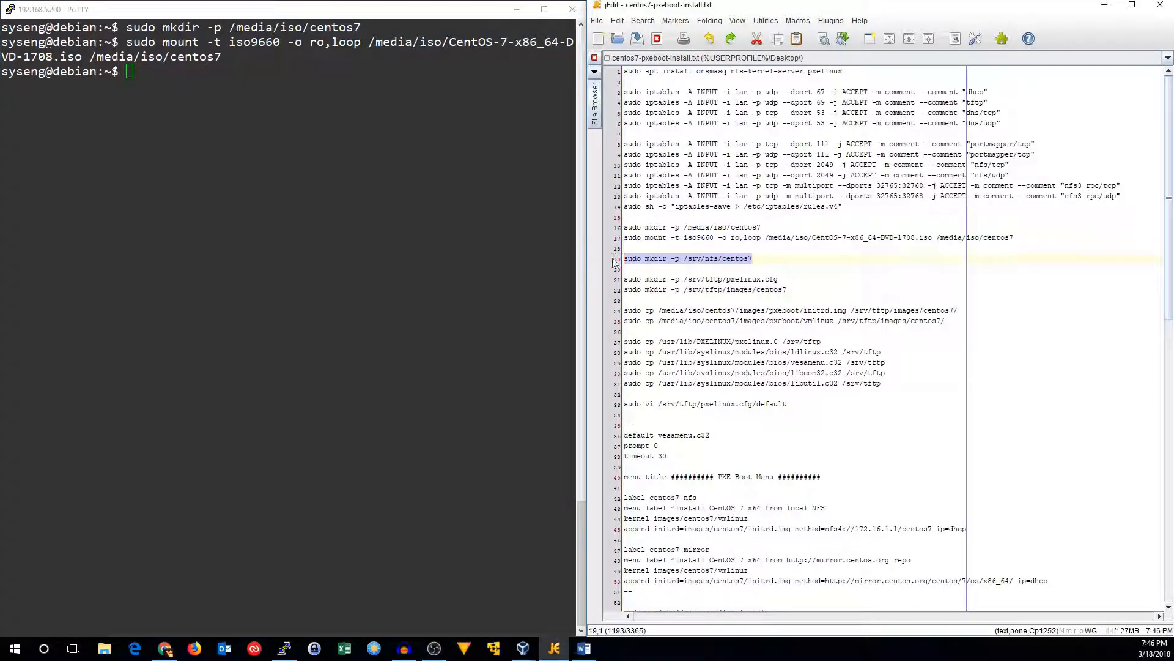
type("sudo mkdir -p /srv/nfs/centos7")
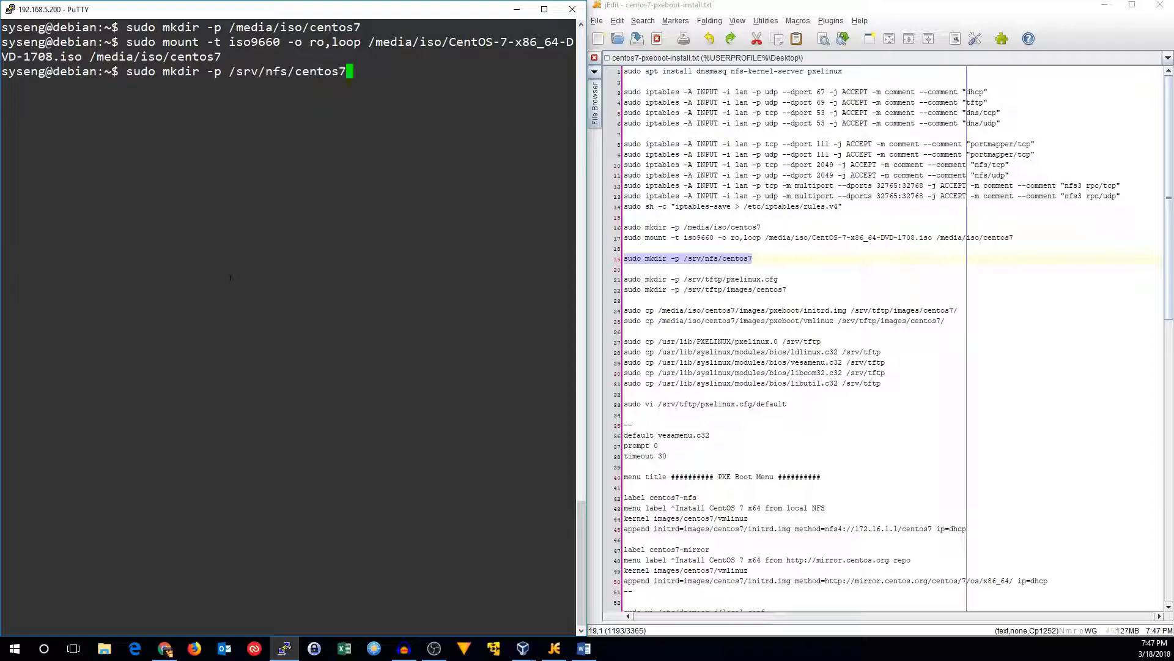
key("Return")
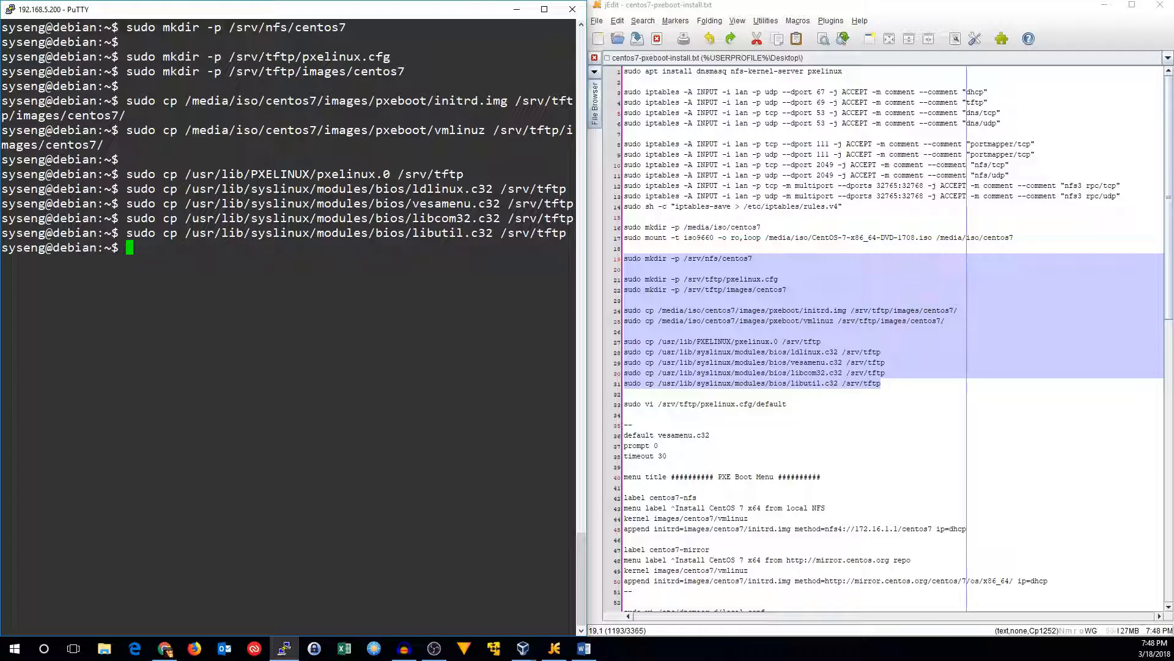
Paste the NFS and mirror CentOS 7 entries into /srv/tftp/pxelinux.cfg/default and save
double_click(345, 101)
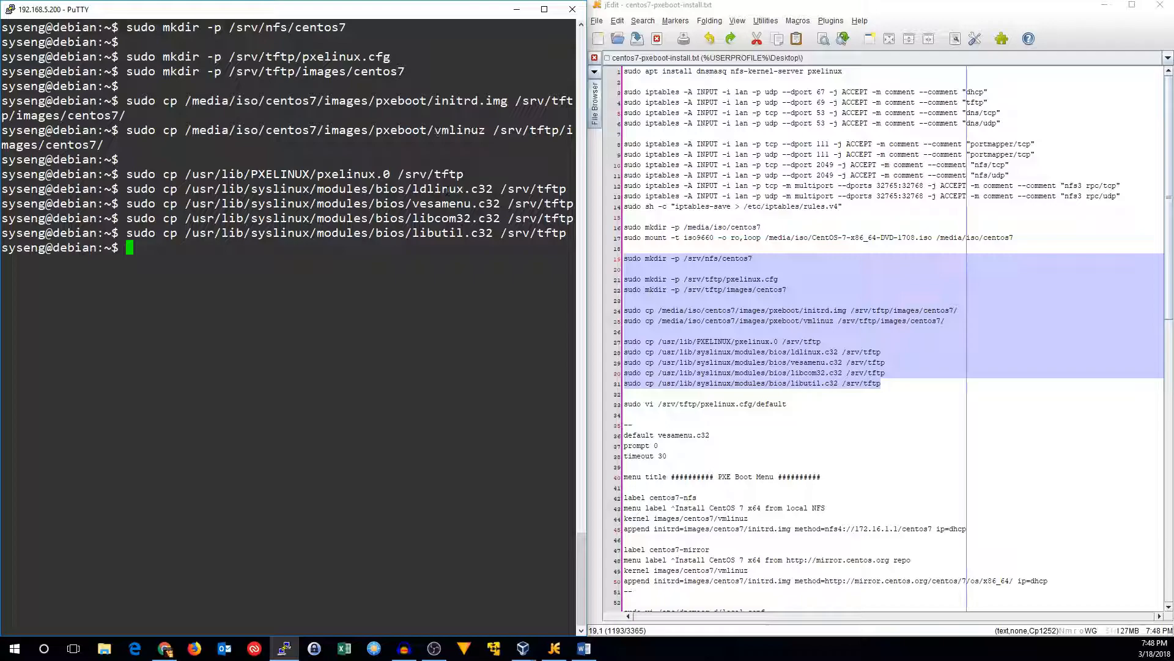
double_click(337, 187)
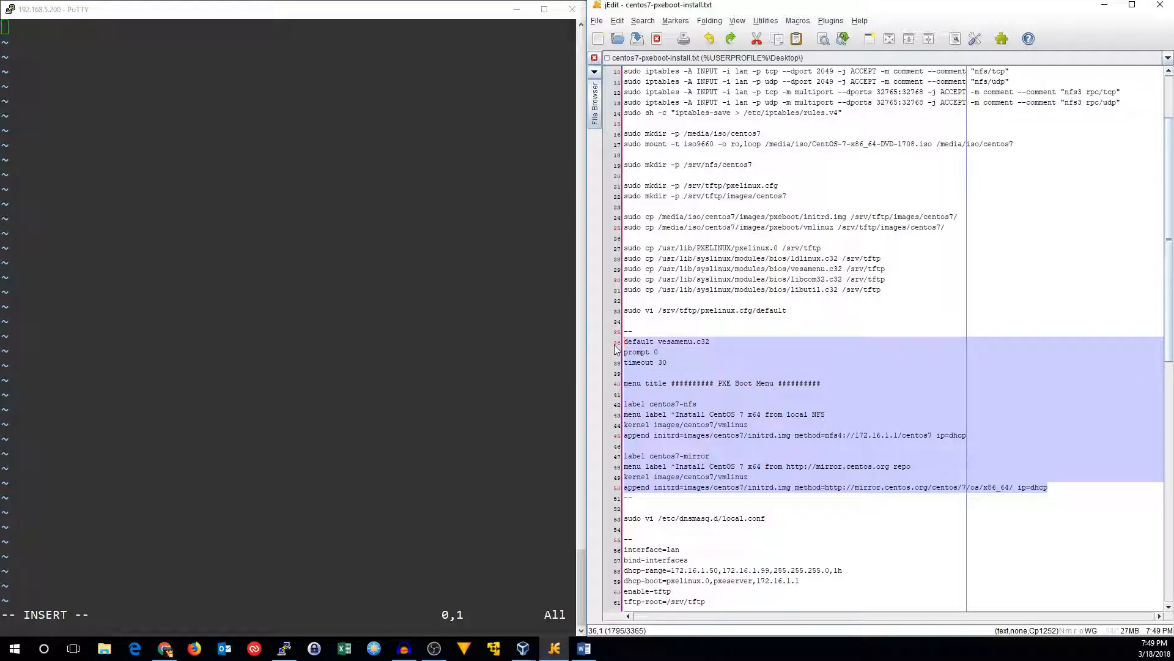
left_click(225, 150)
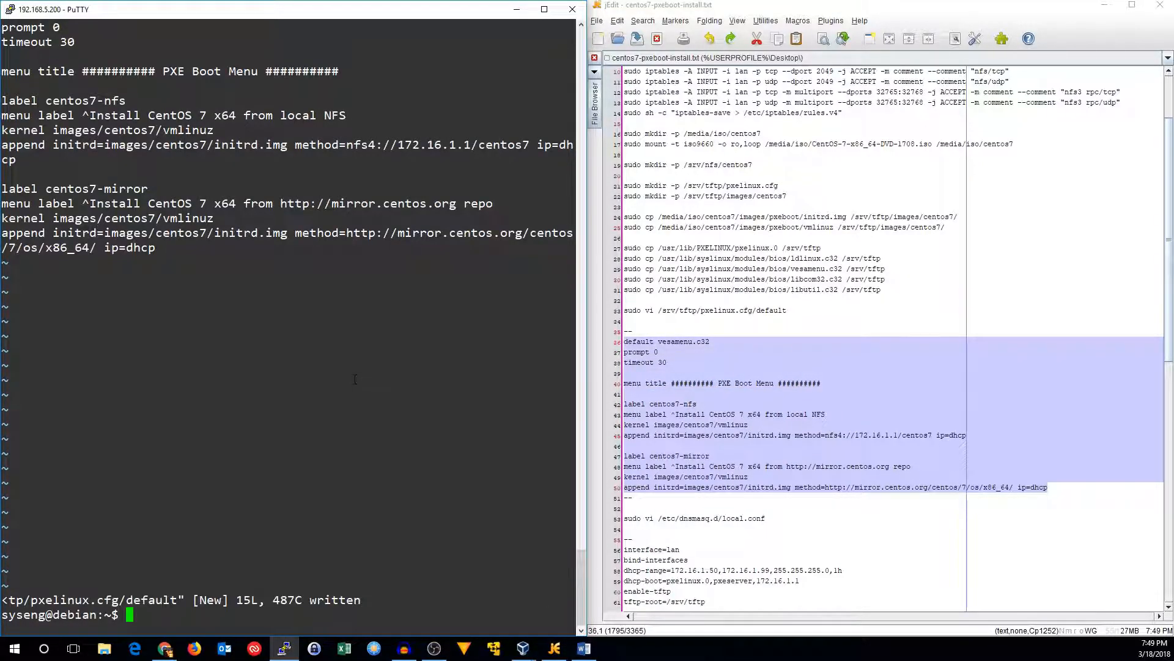
scroll("down", 3)
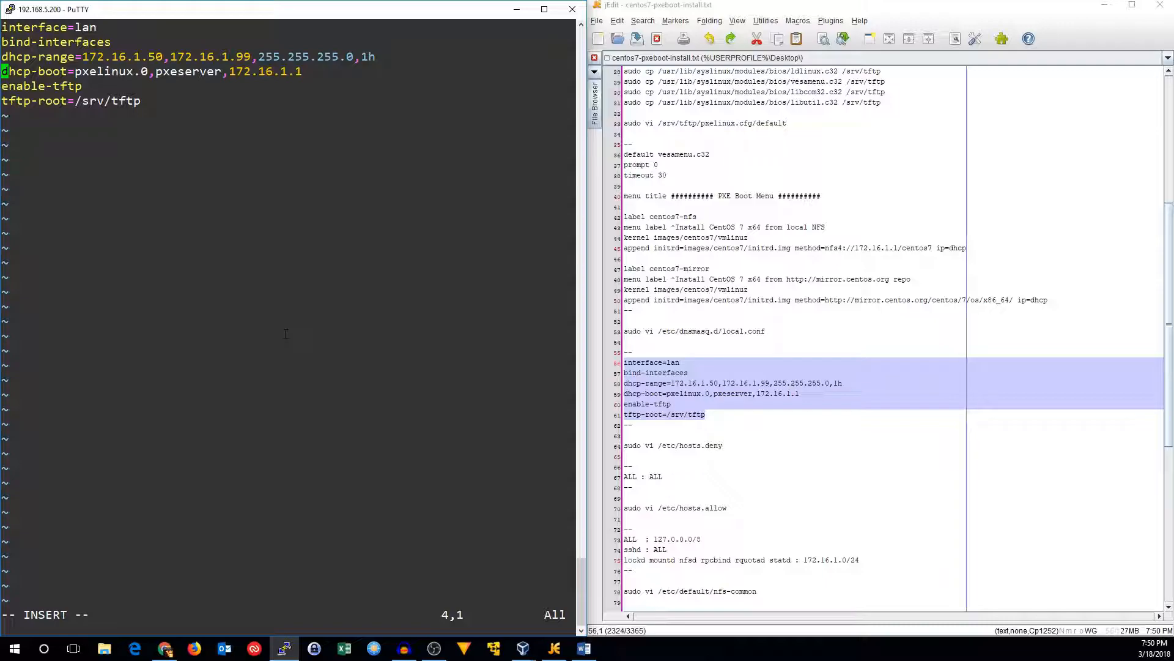
Save /etc/dnsmasq.d/local.conf with the 172.16.1.50–99 range, pxelinux.0 boot and /srv/tftp root
key("Down")
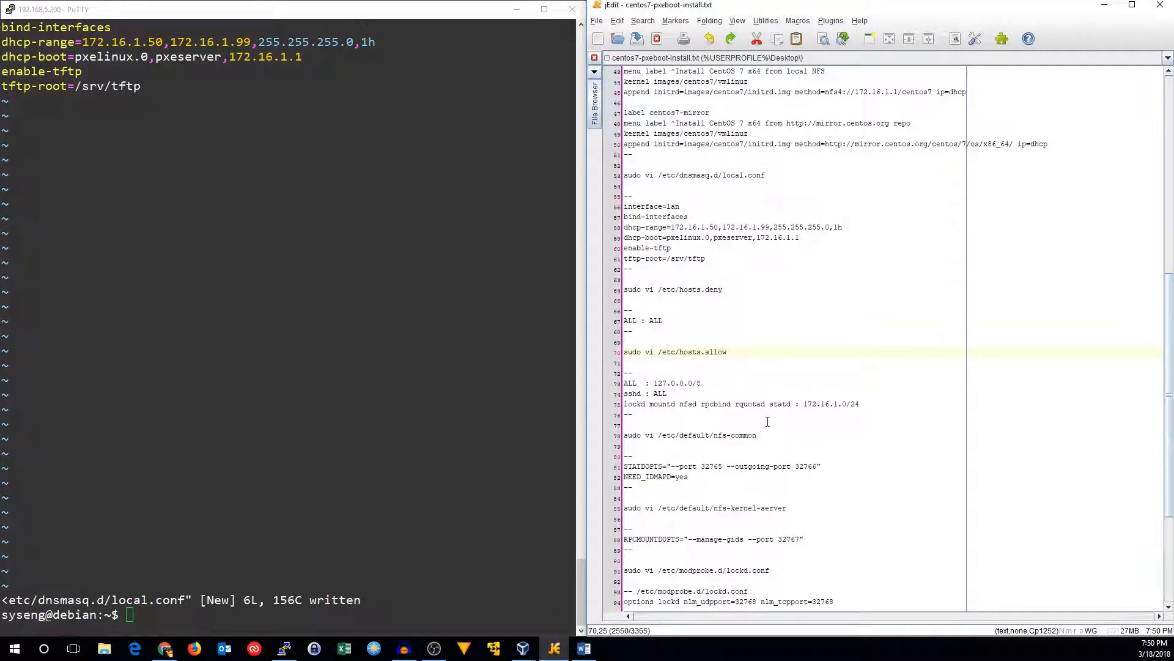
mouse_move(643, 298)
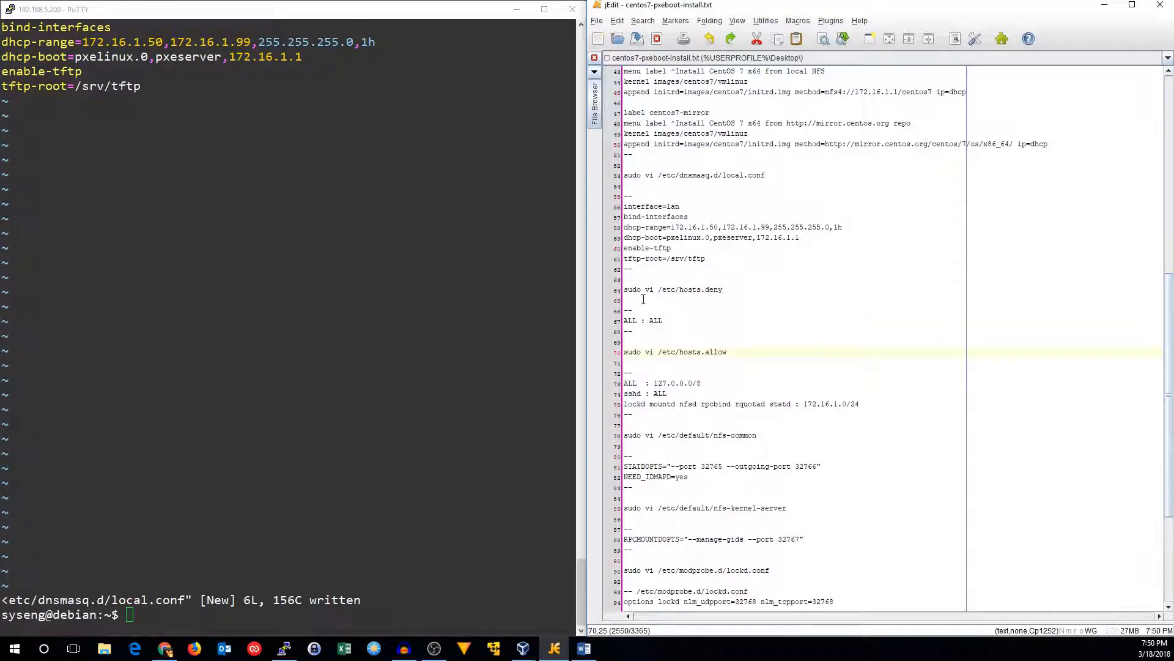
Make /etc/hosts.deny deny all by editing it in vi
left_click(673, 289)
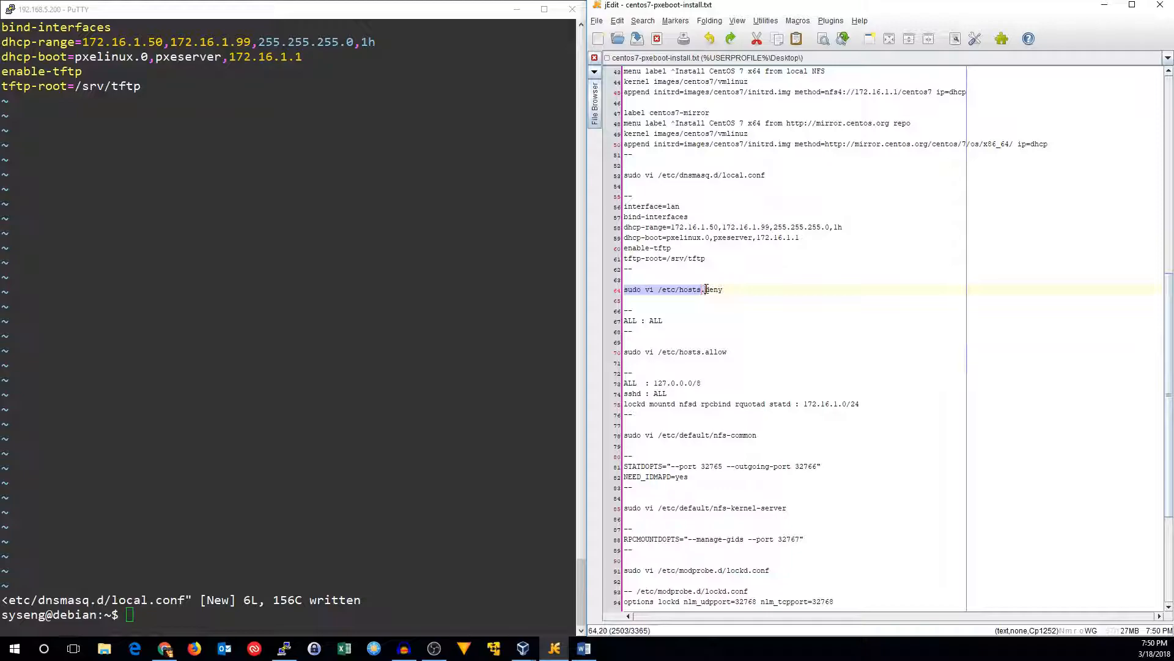
type("sudo vi /etc/hosts.deny")
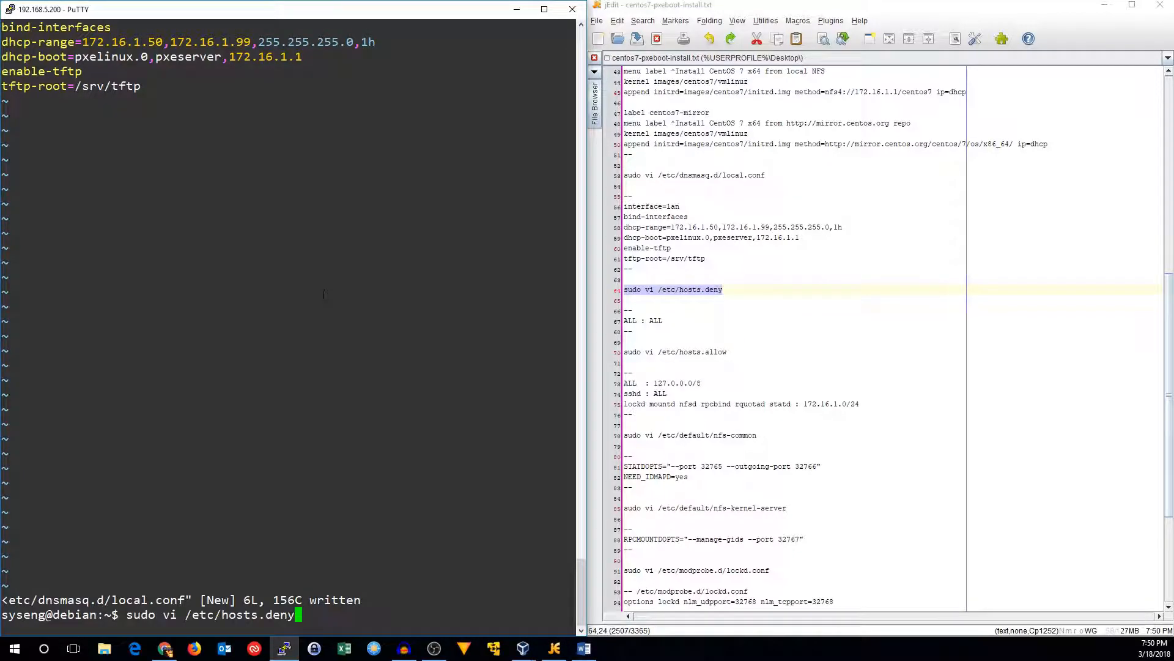
key("Return")
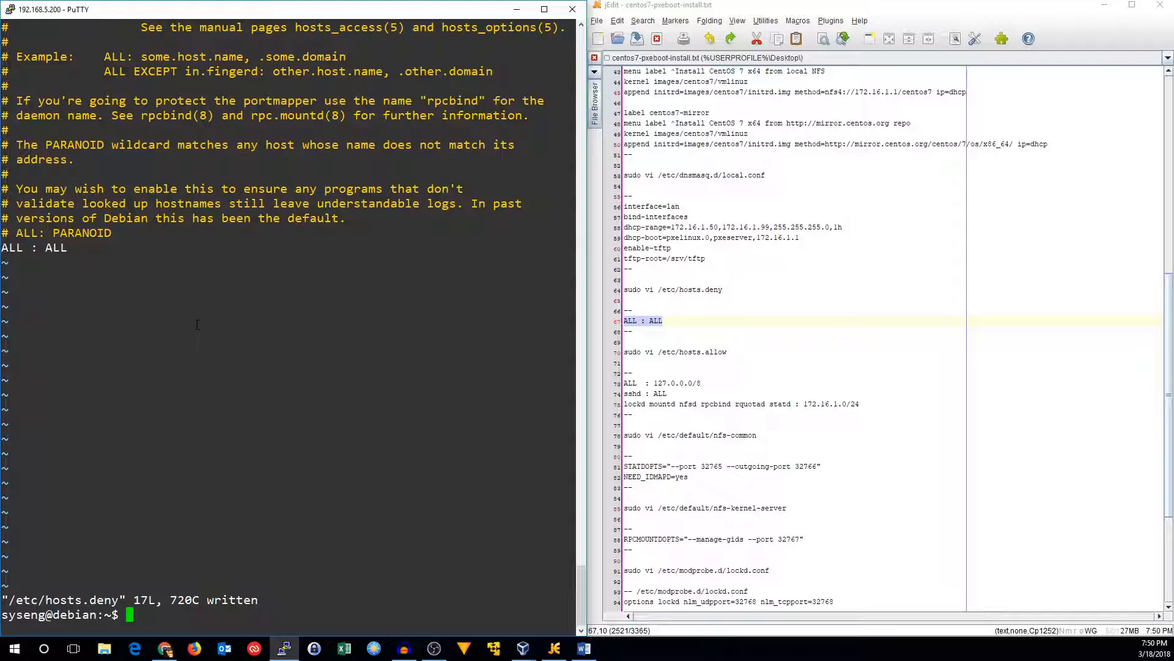
Allow localhost, SSH and NFS daemons from 172.16.1.0/24 in /etc/hosts.allow and save
type("sudo vi /etc/hosts.allow")
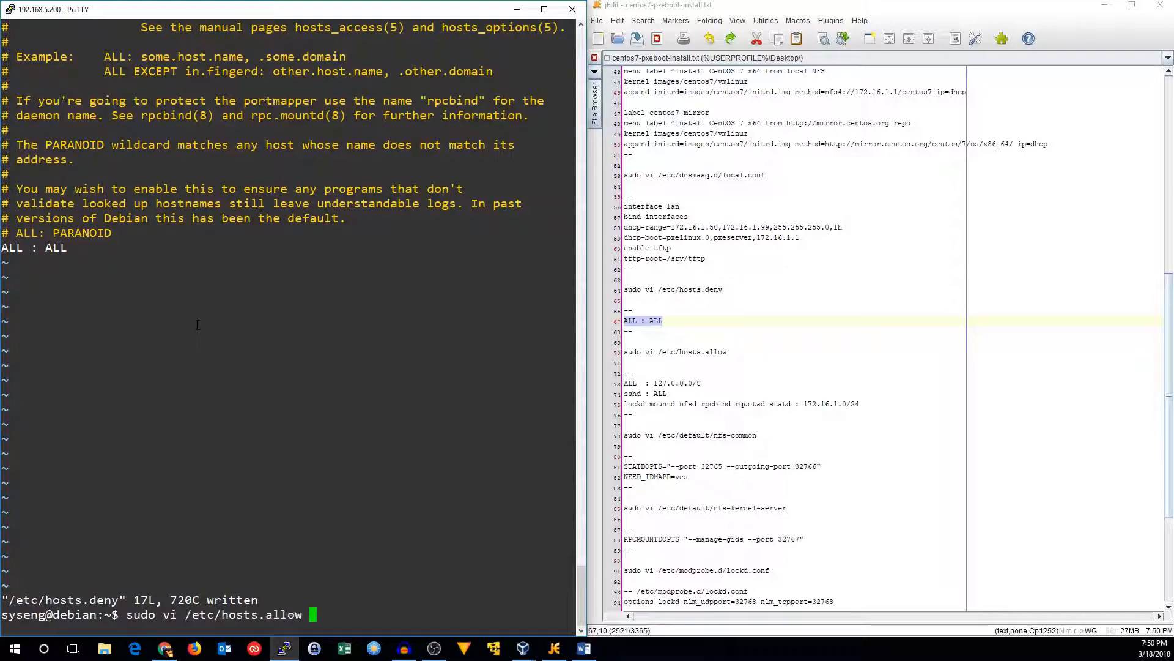
key("Return")
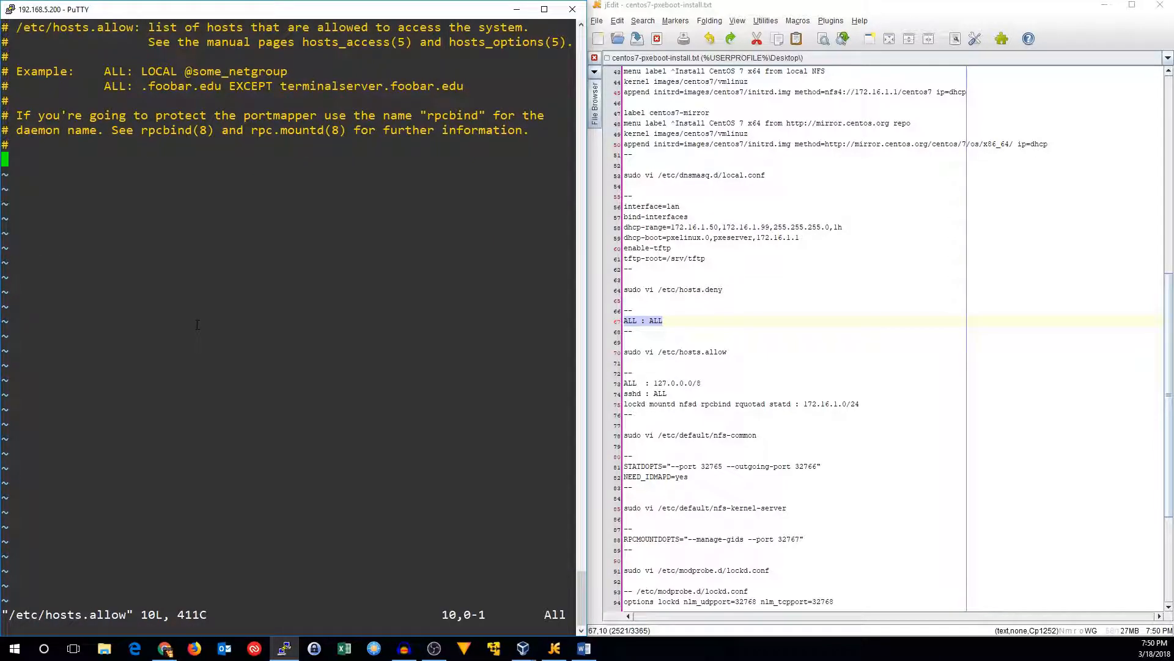
left_click(644, 394)
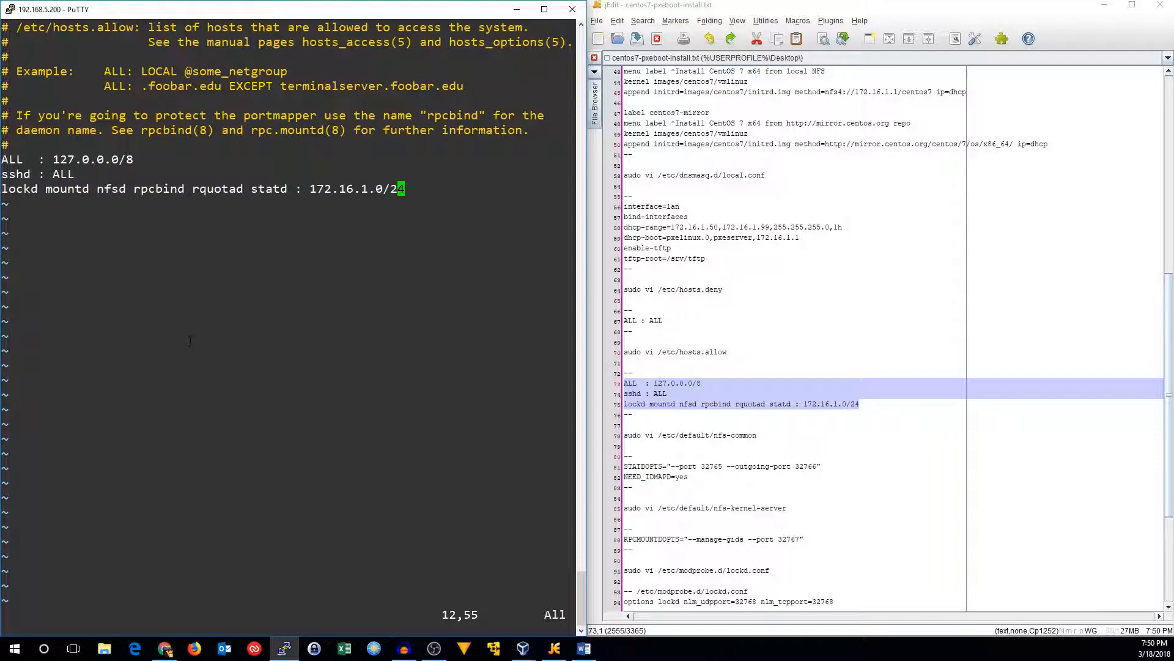
key("Home")
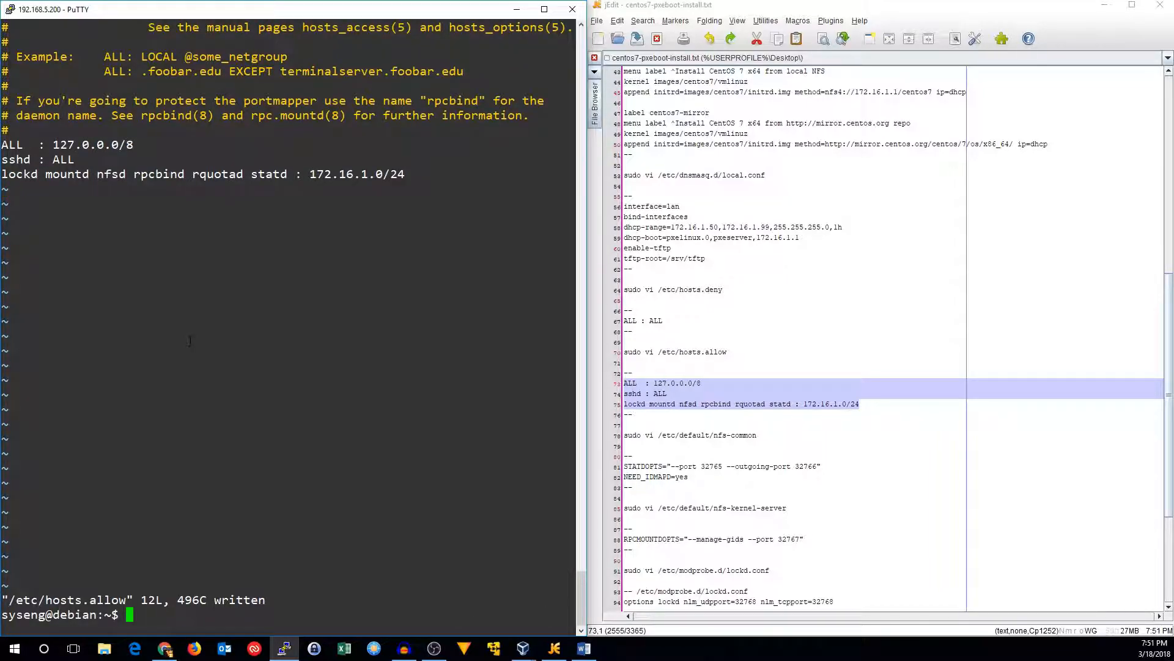
mouse_move(760, 435)
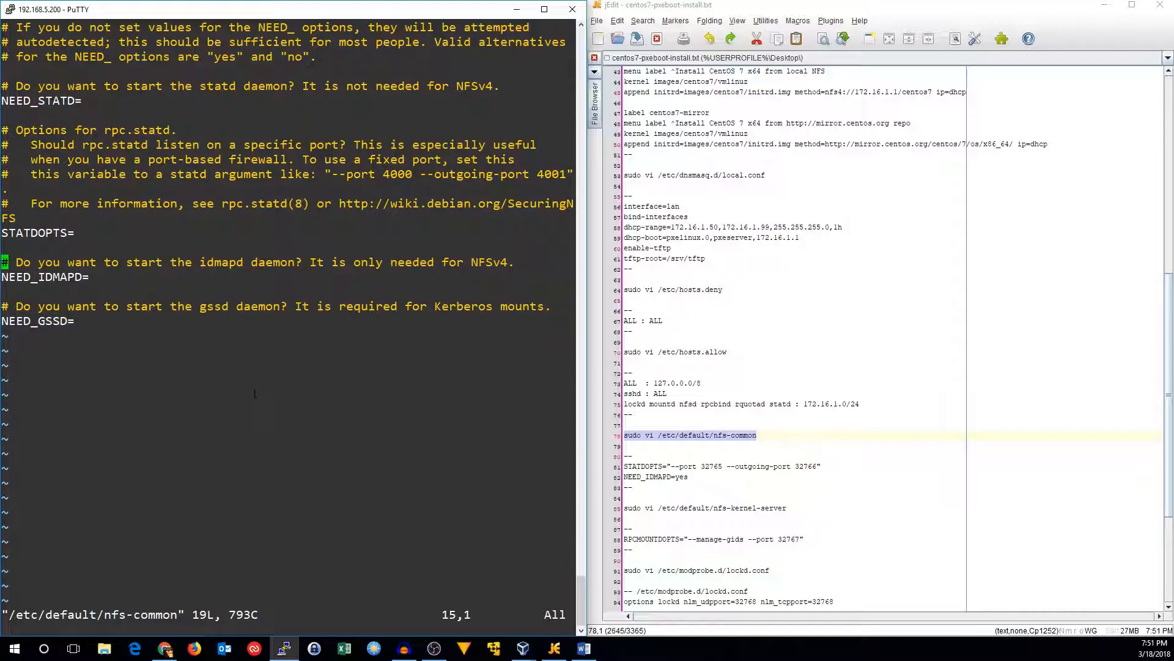
Set NEED_IDMAPD=yes and STATDOPTS "--port 32765 --outgoing-port 32766" in nfs-common
type("yes")
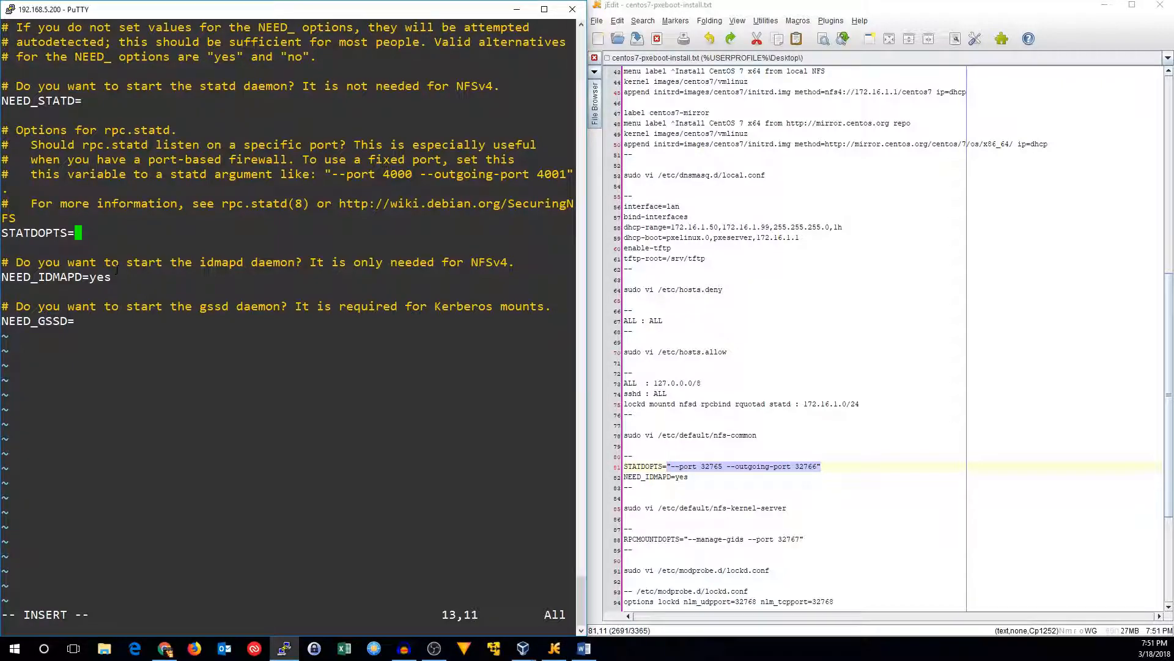
type("\"--port 32765 --outgoing-port 32766\"")
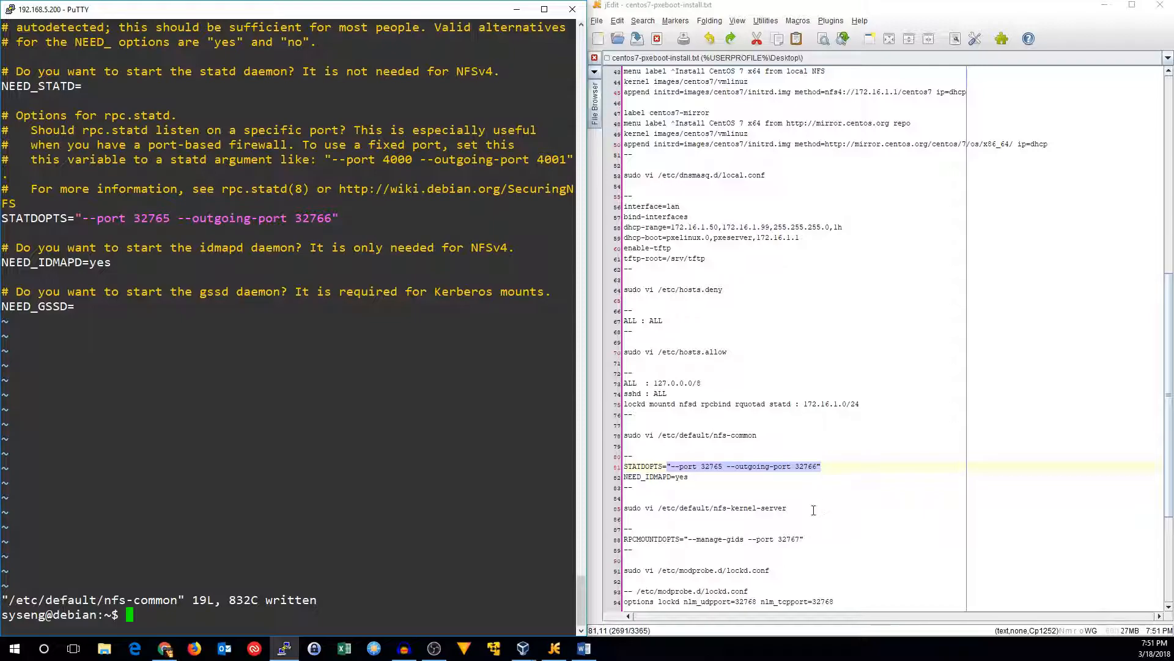
type("sudo vi /etc/default/nfs-kernel-server")
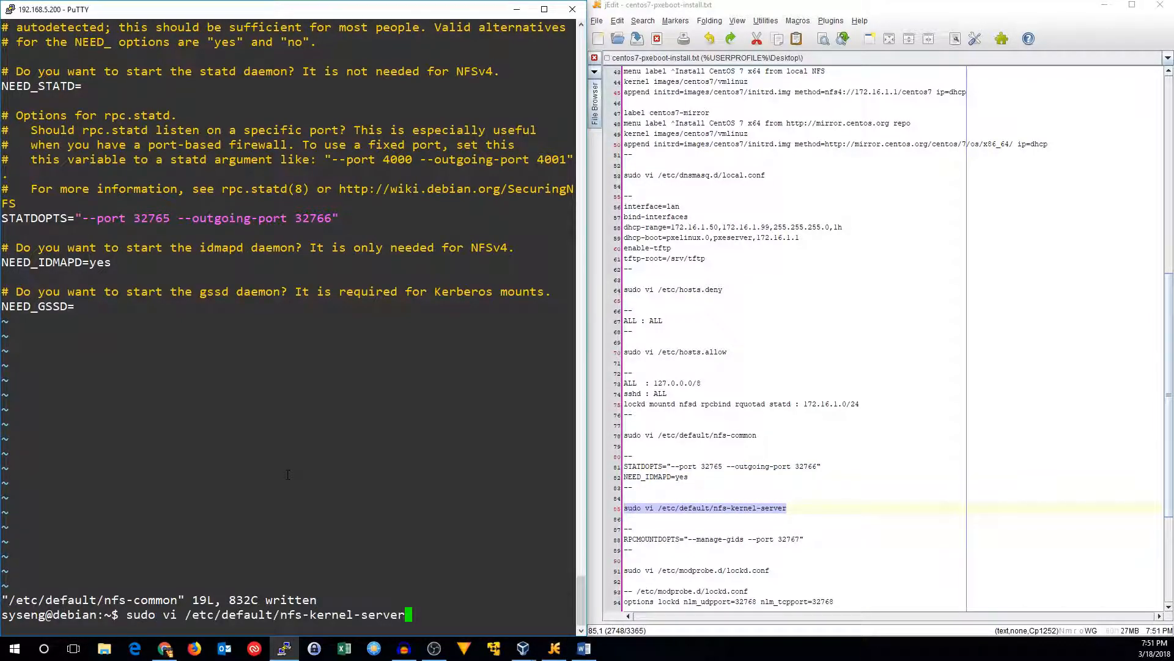
Open /etc/default/nfs-kernel-server in vi for editing
key("Return")
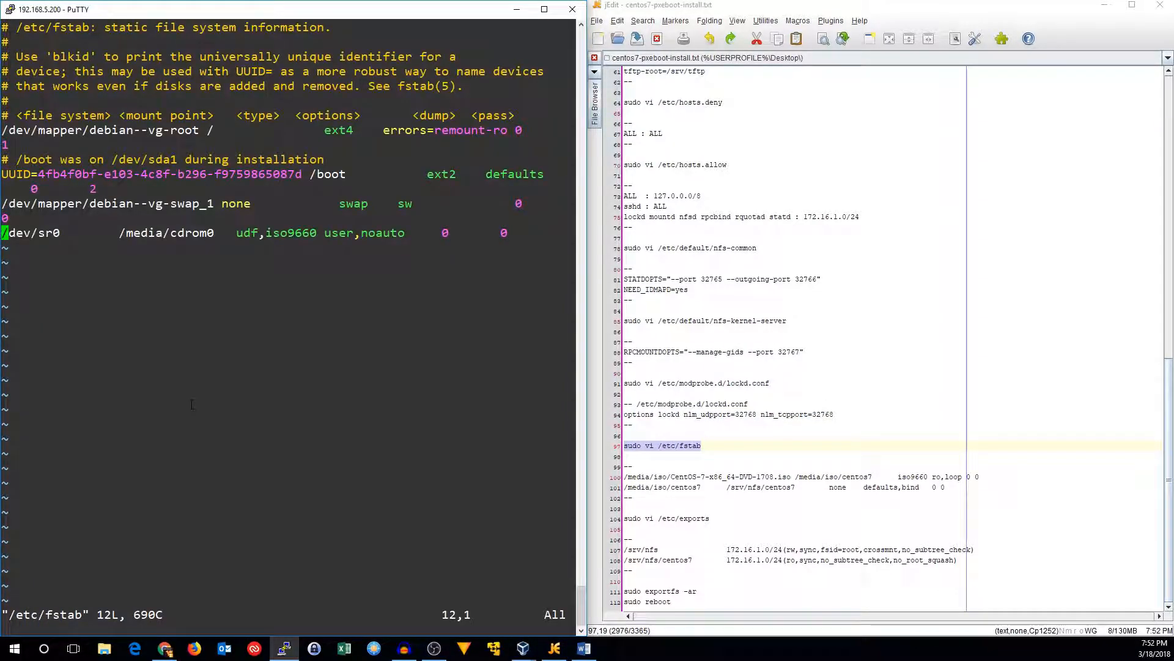
Add the CentOS-7-x86_64-DVD-1708.iso loop mount and /srv/nfs/centos7 bind lines to fstab, then save
key("o")
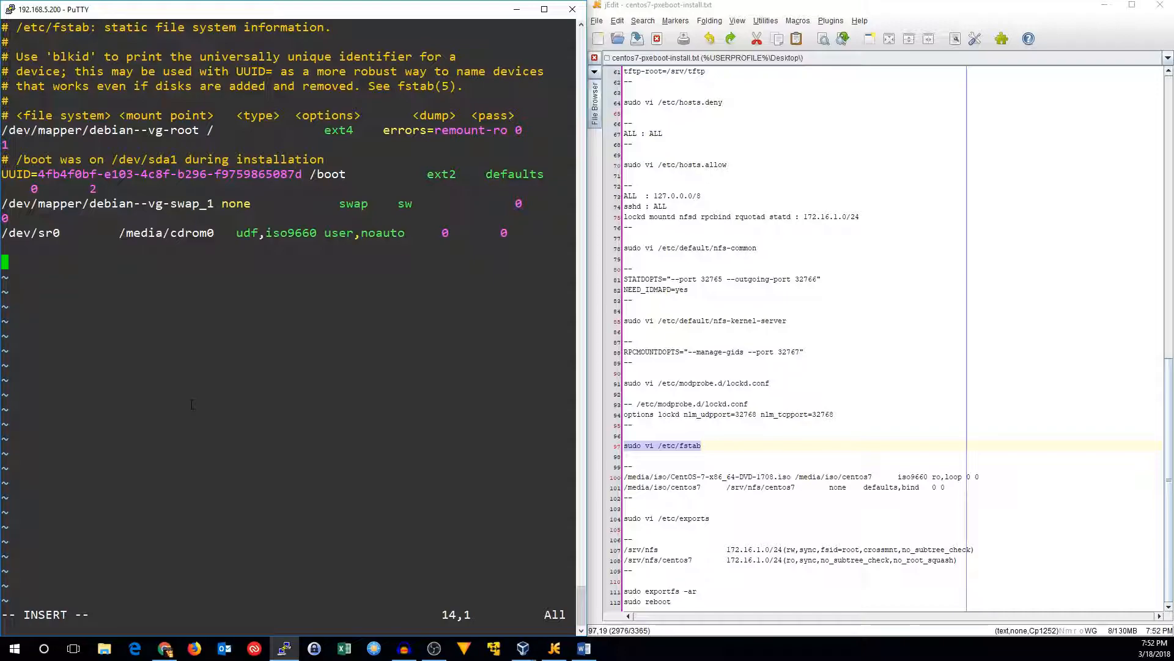
left_click(915, 486)
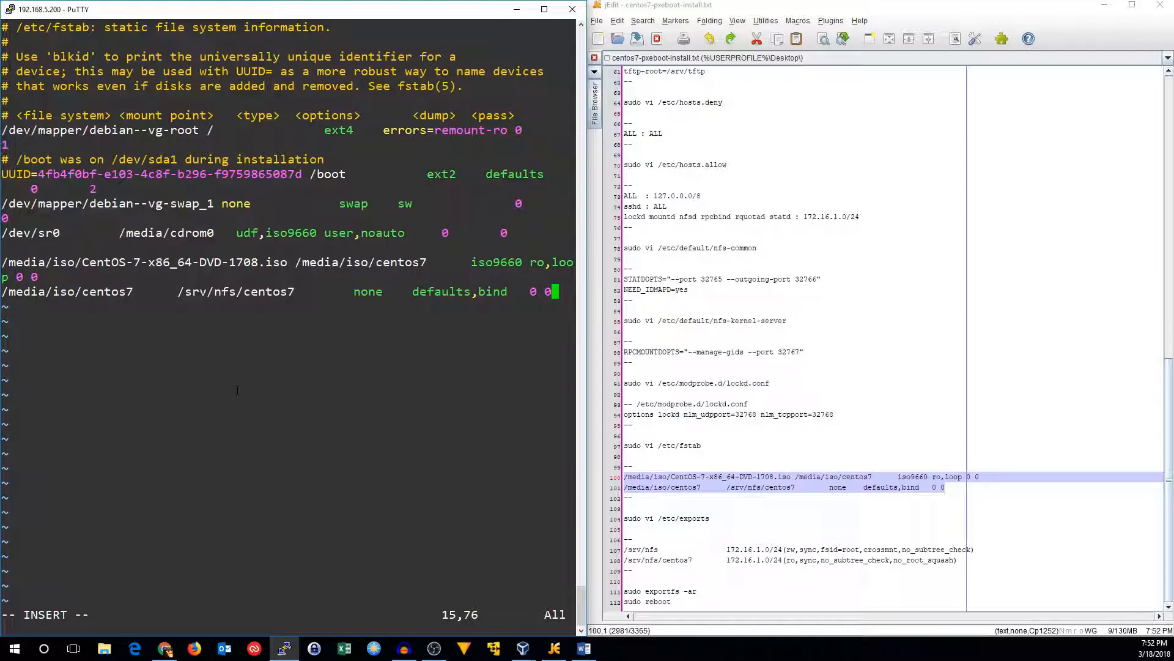
mouse_move(238, 390)
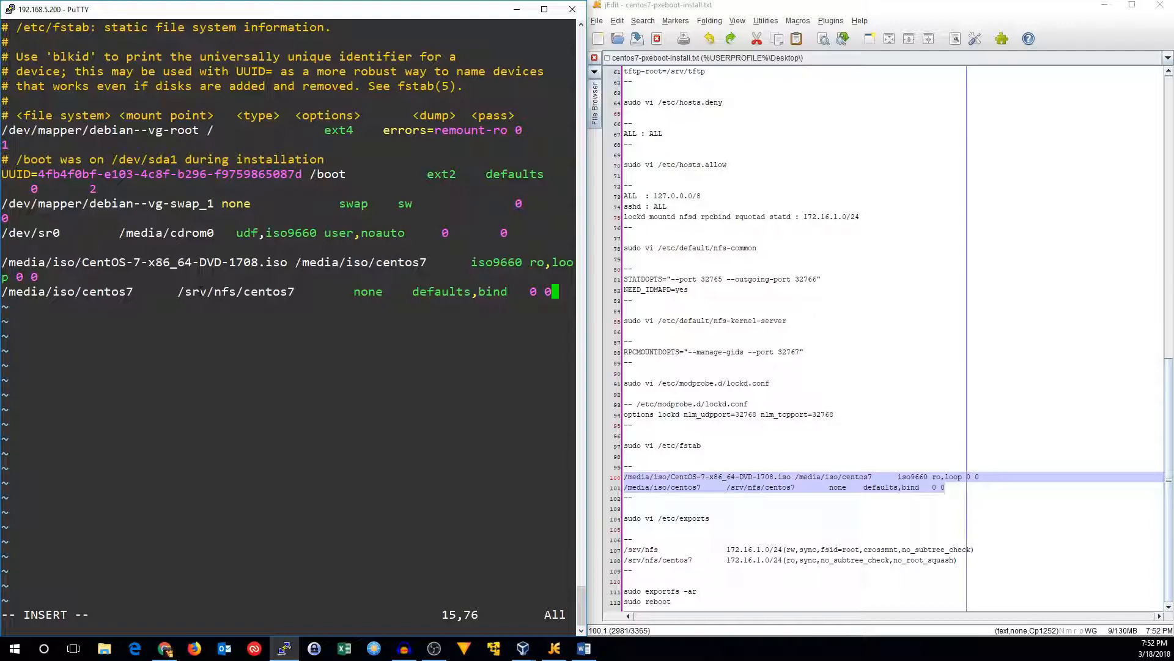
key("Left")
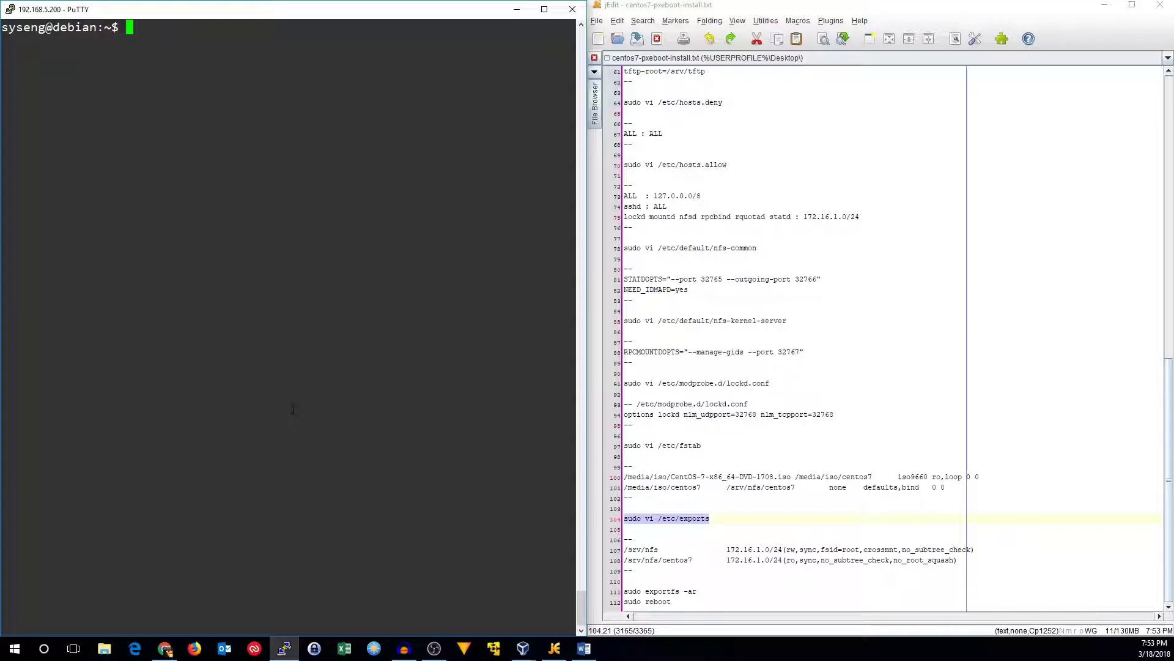
Open /etc/exports in vi with the cursor below the example comments
type("sudo vi /etc/exports")
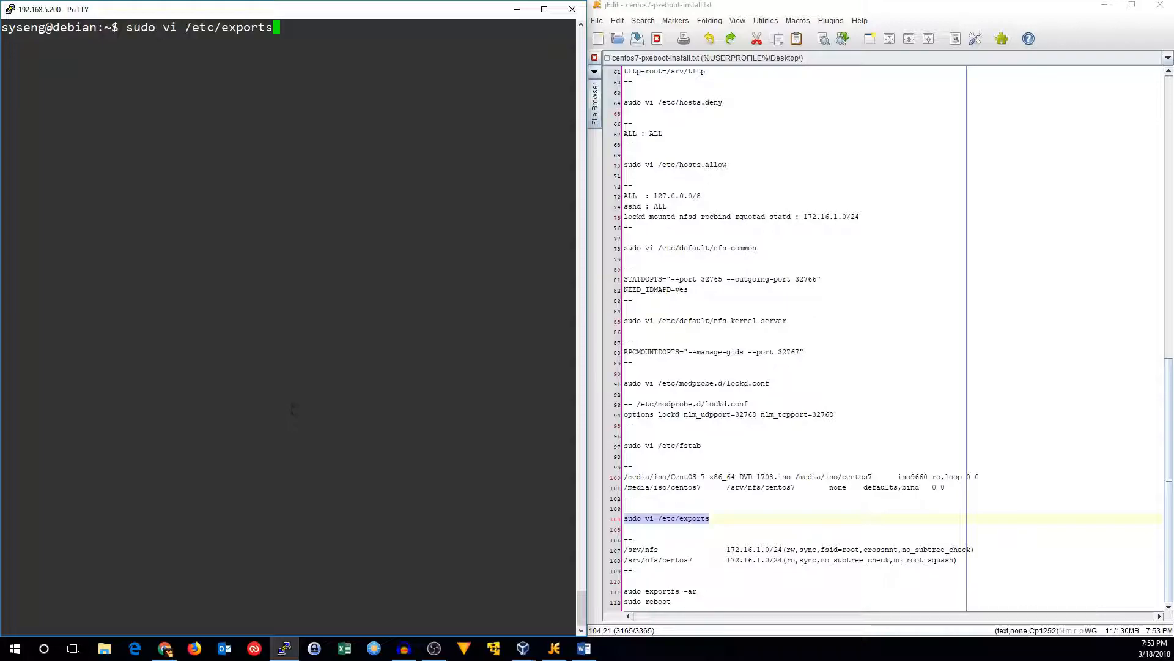
key("Return")
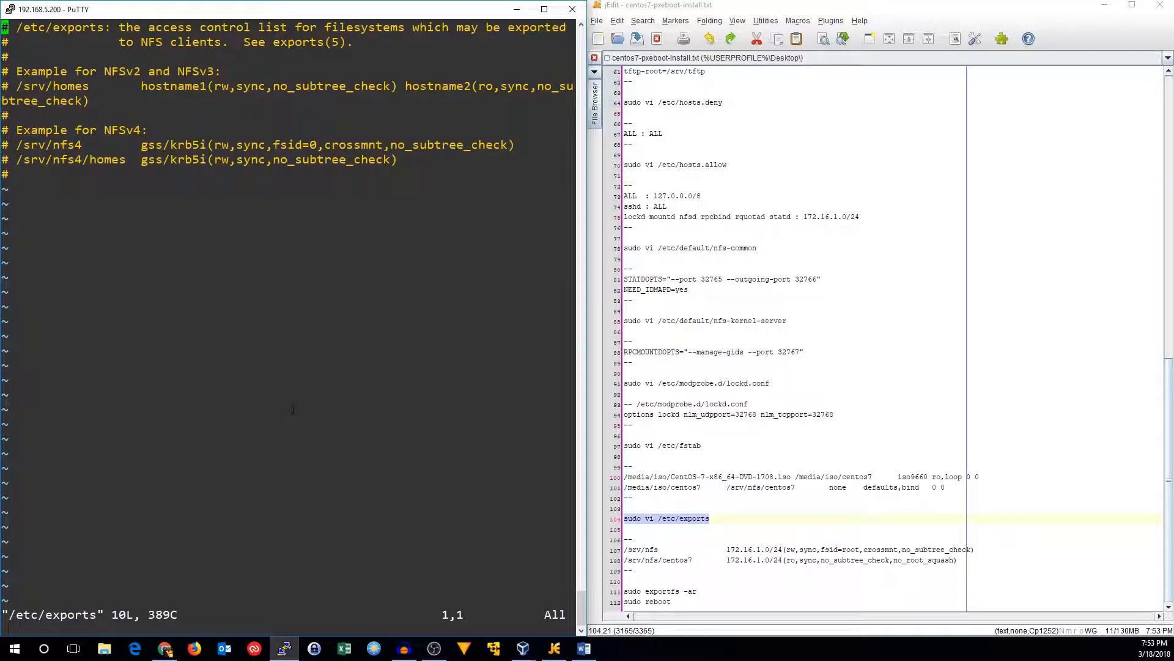
key("G")
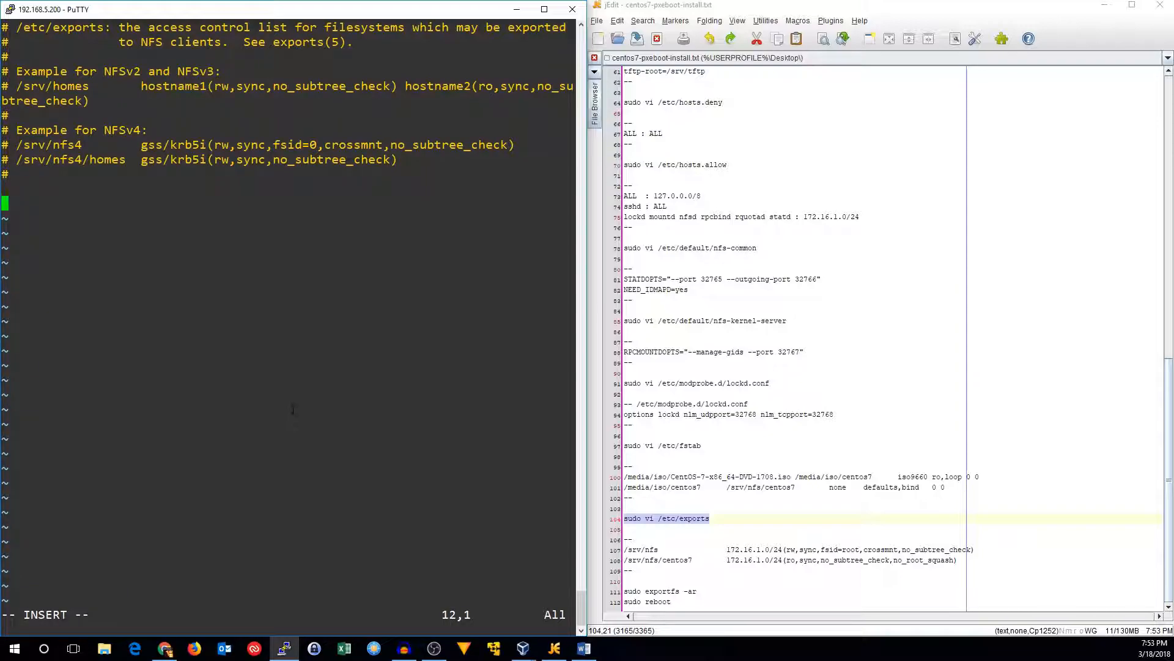
mouse_move(642, 426)
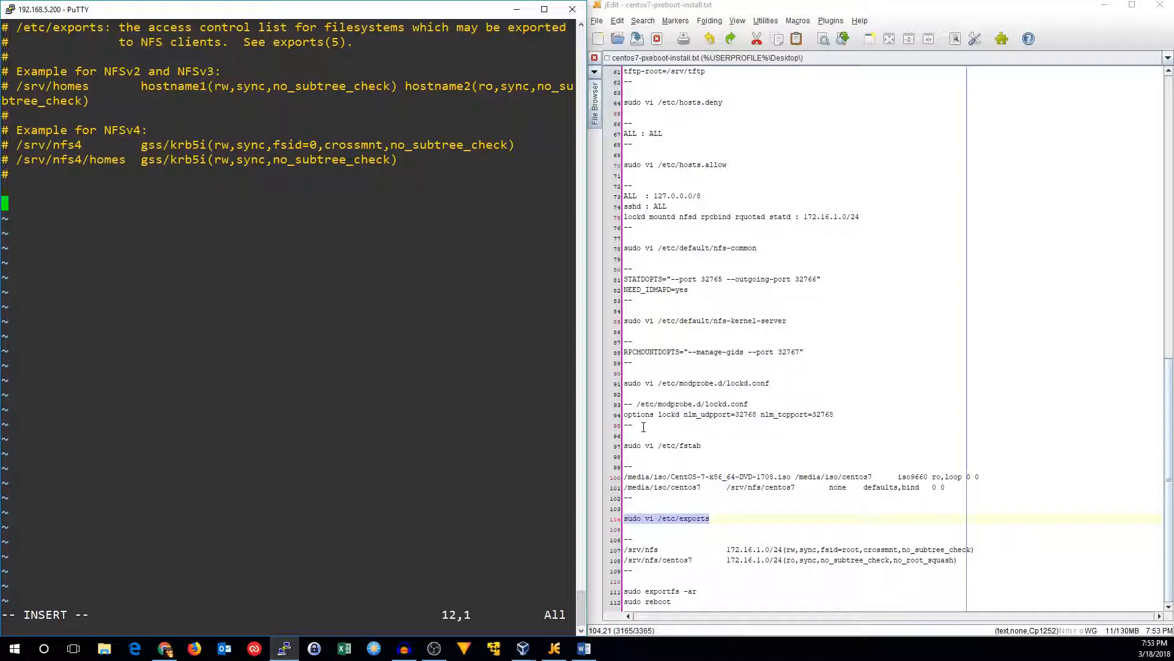
mouse_move(694, 524)
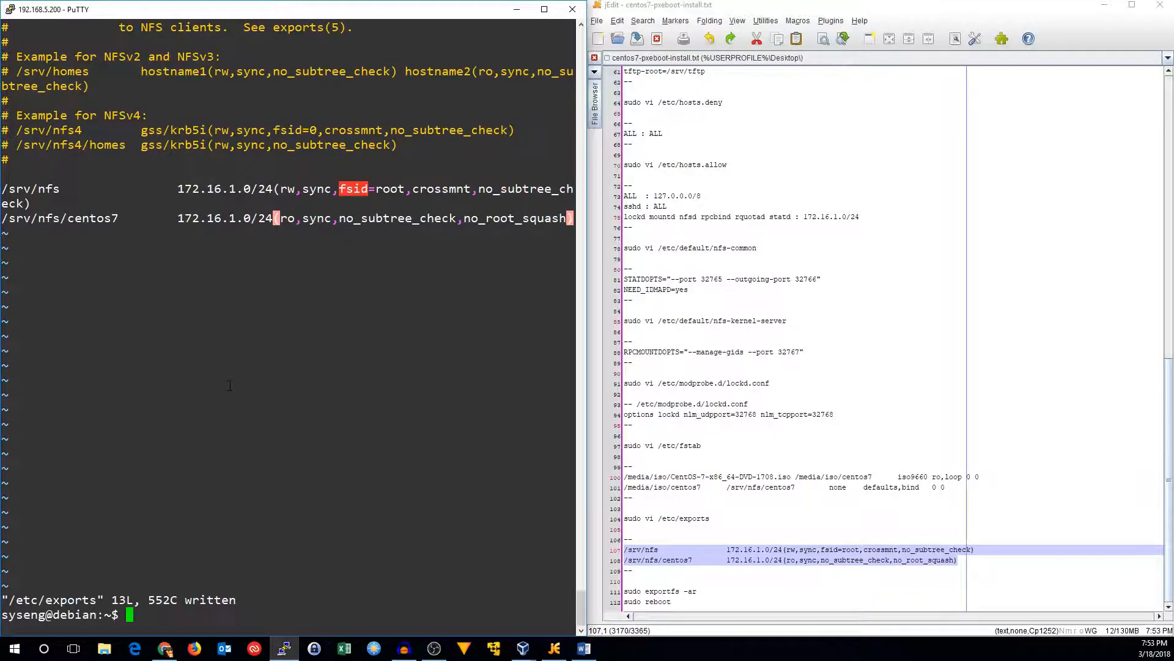
Re-export all NFS shares with sudo exportfs -ar, then reboot the Debian server
type("sudo exportfs -ar")
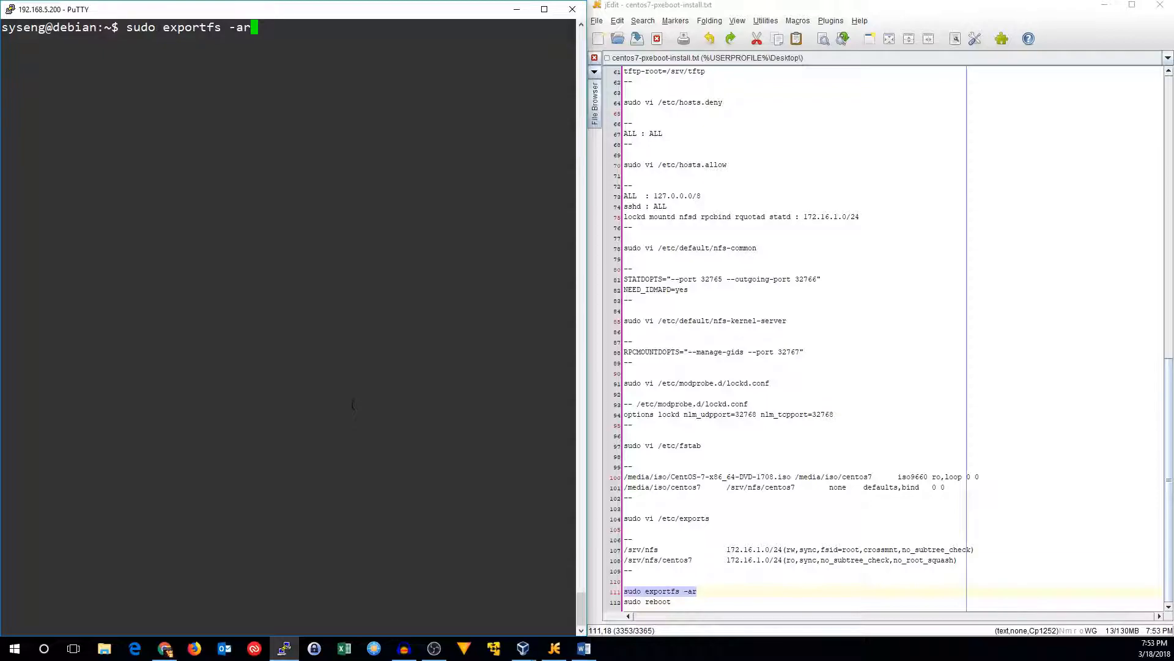
key("Return")
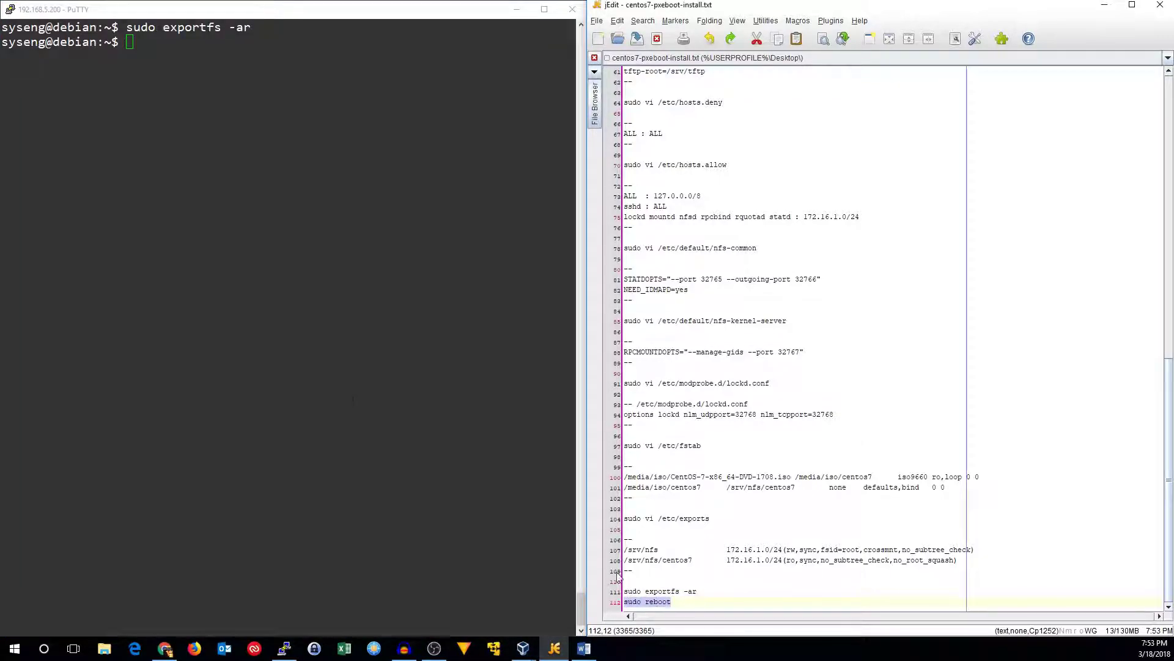
type("sudo reboot")
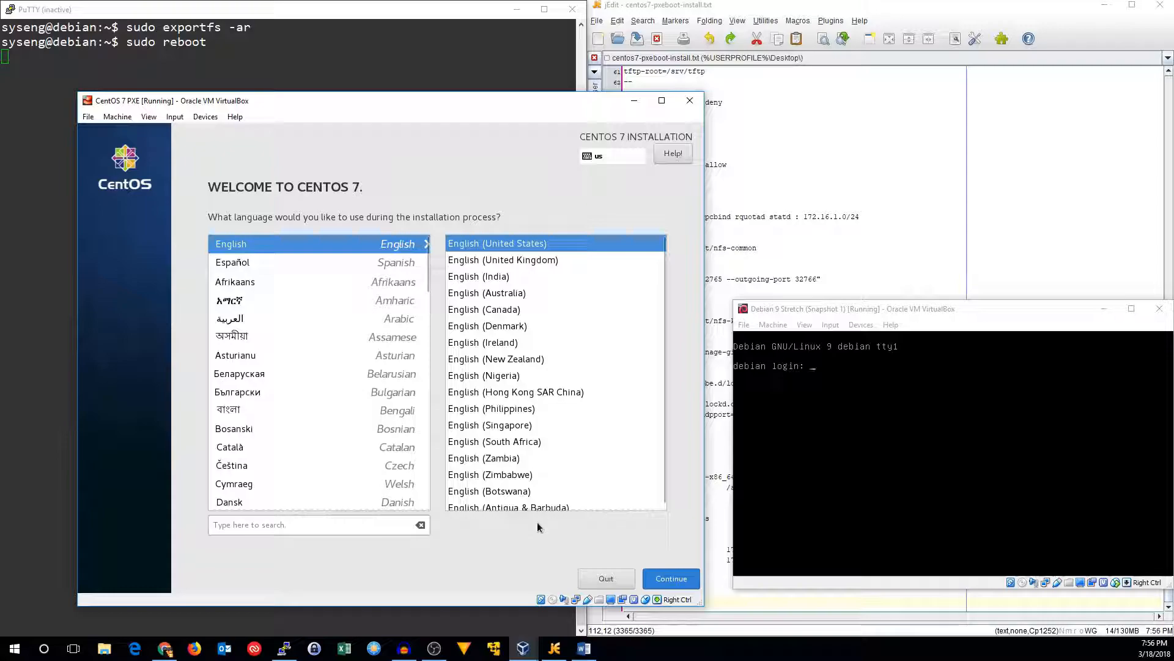
Keep English as the installer language and continue to the Installation Summary
left_click(670, 578)
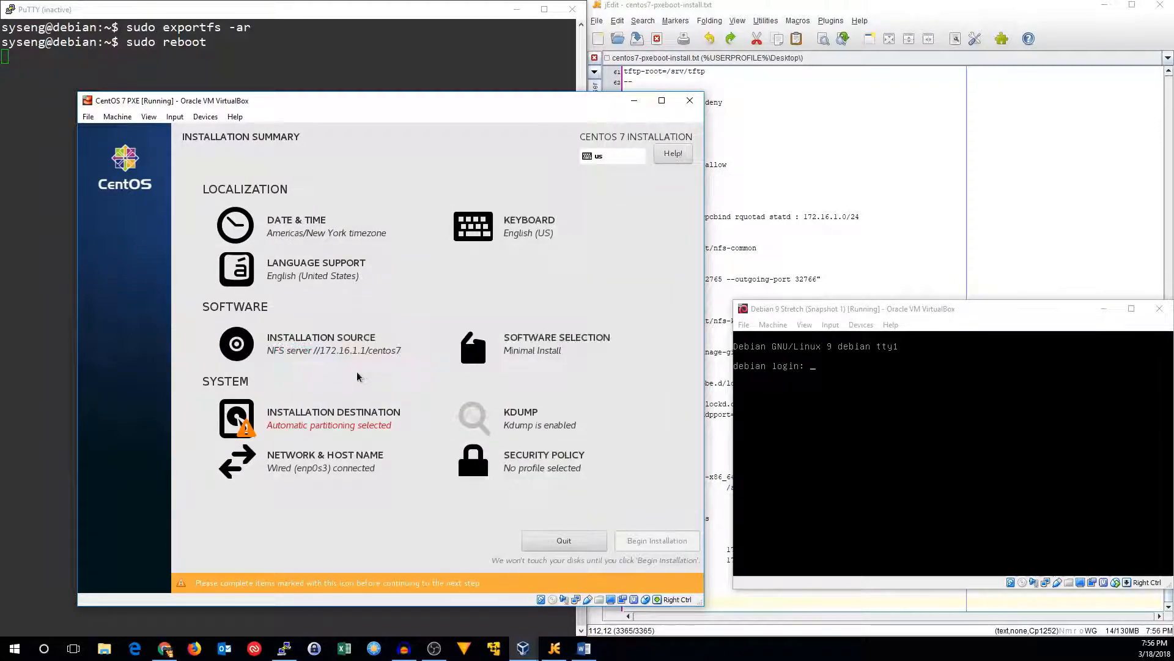
mouse_move(360, 380)
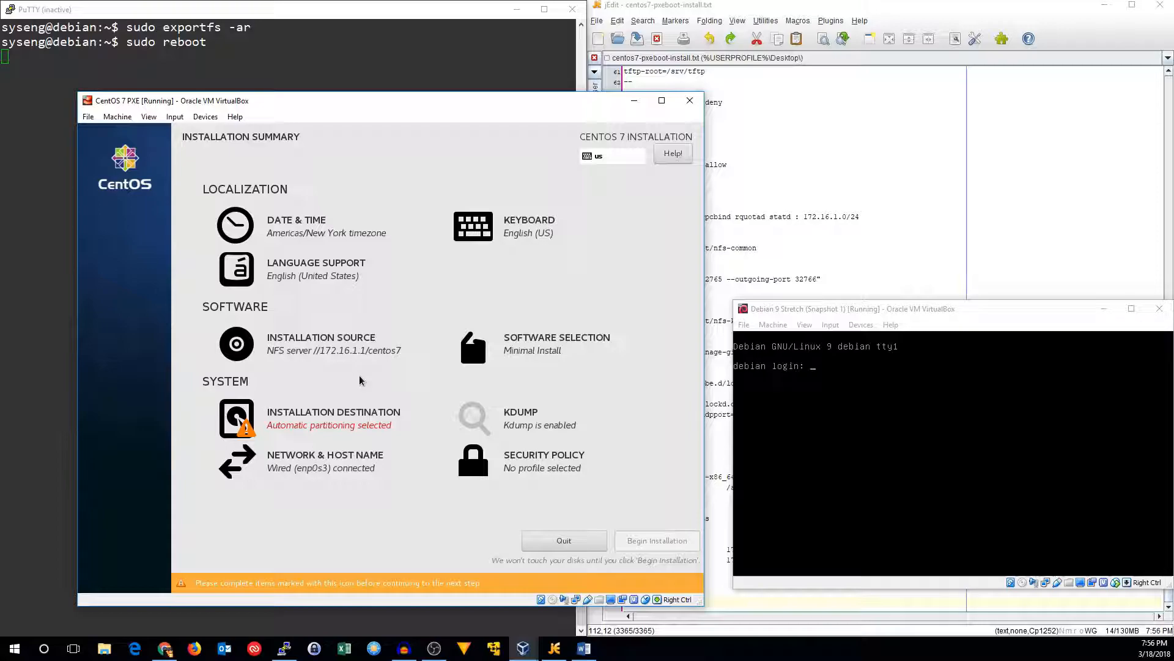